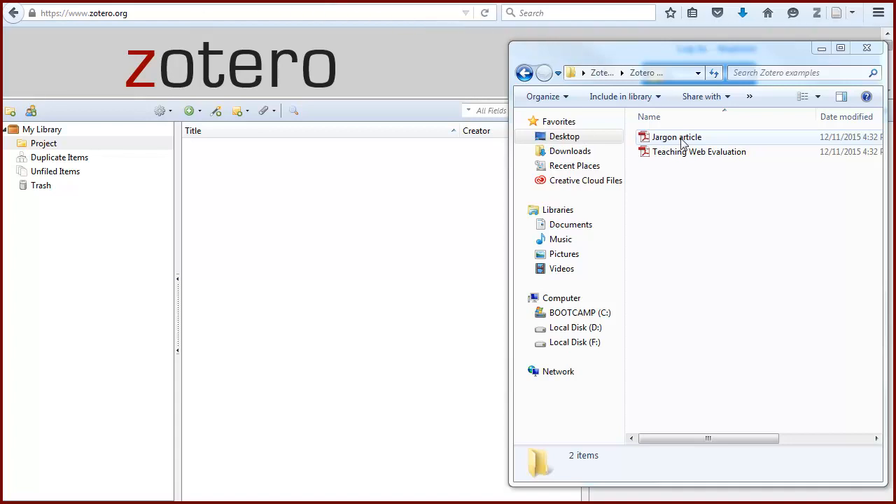
- Drag Jargon article.pdf from Explorer into the Project collection's item list
left_click_drag(675, 137, 305, 210)
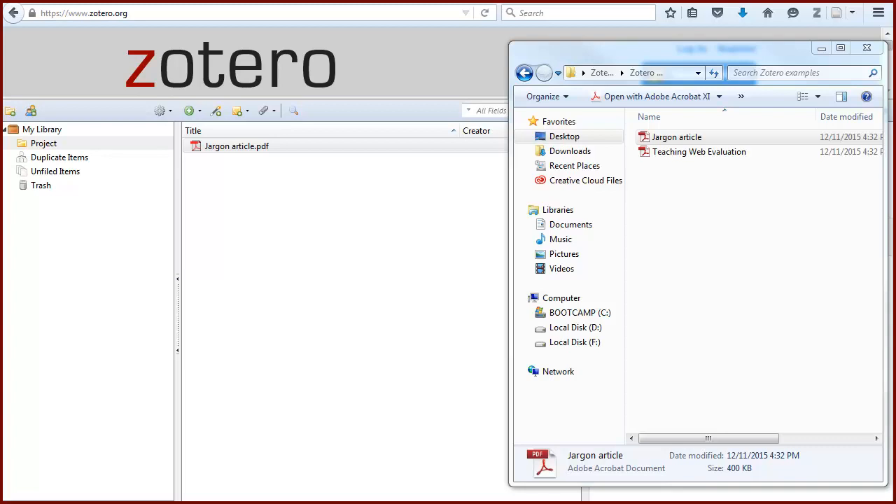
mouse_move(866, 47)
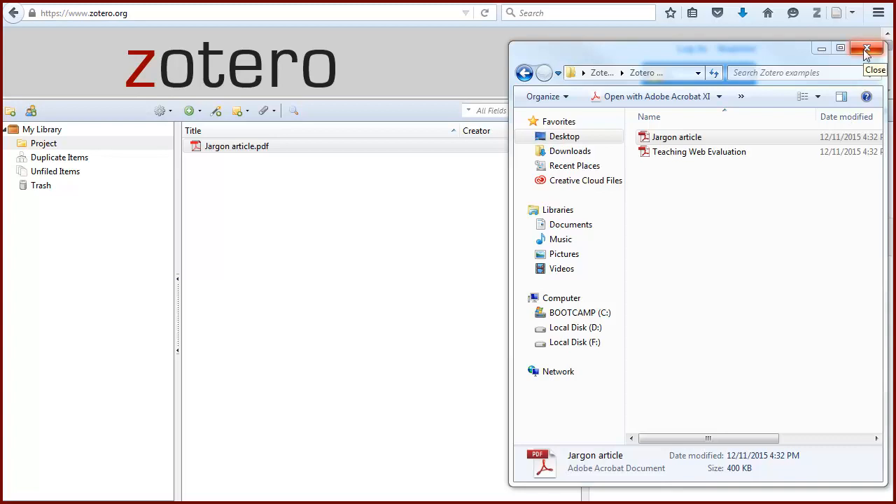
- Close Explorer and store a copy of Teaching Web Evaluation.pdf from Zotero examples
left_click(867, 45)
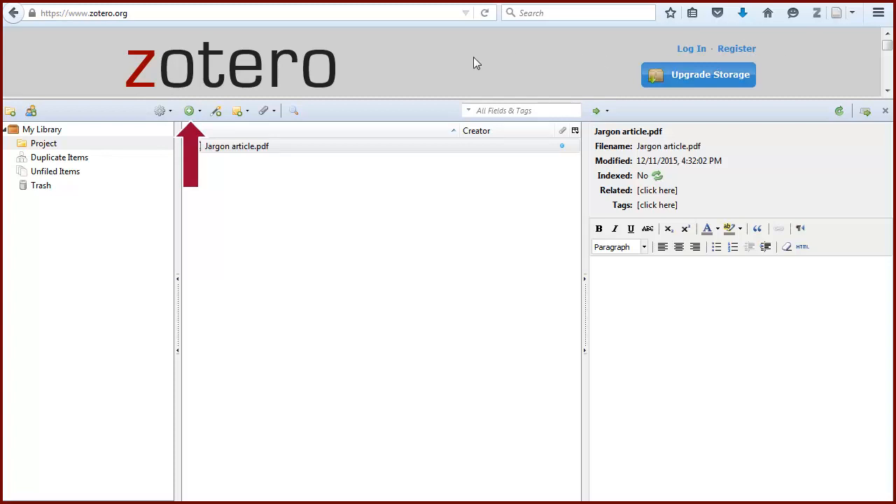
left_click(187, 111)
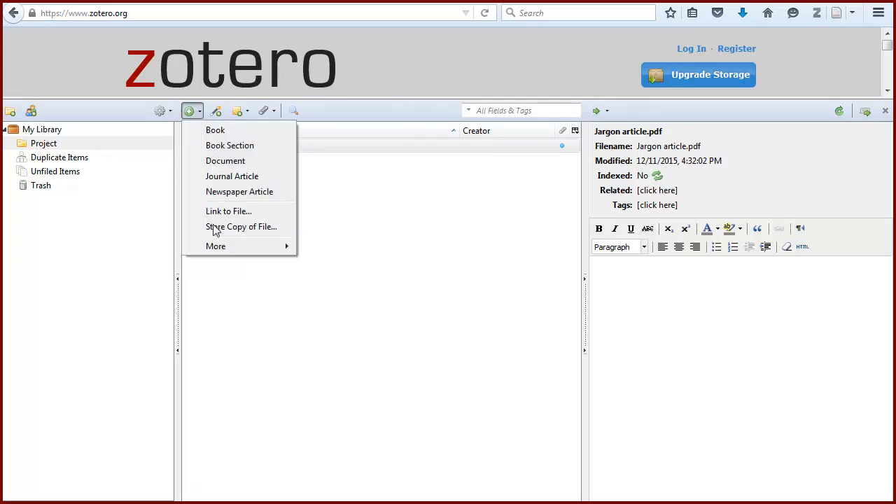
left_click(242, 226)
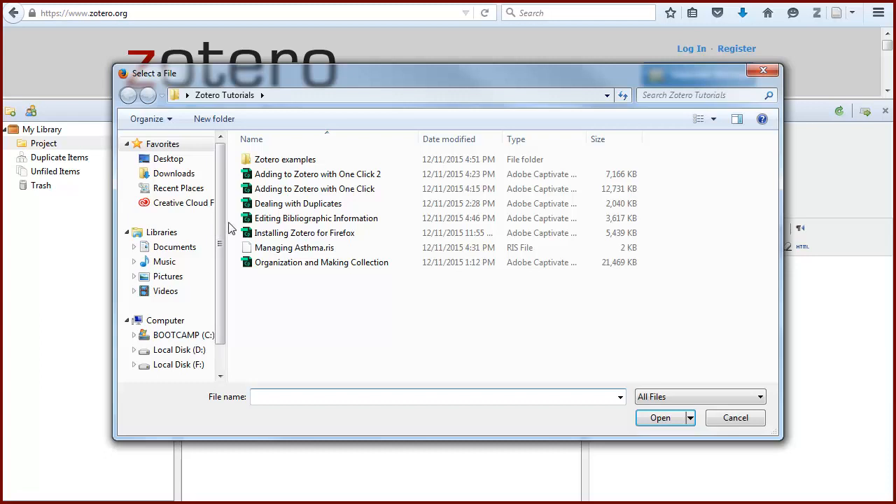
double_click(286, 159)
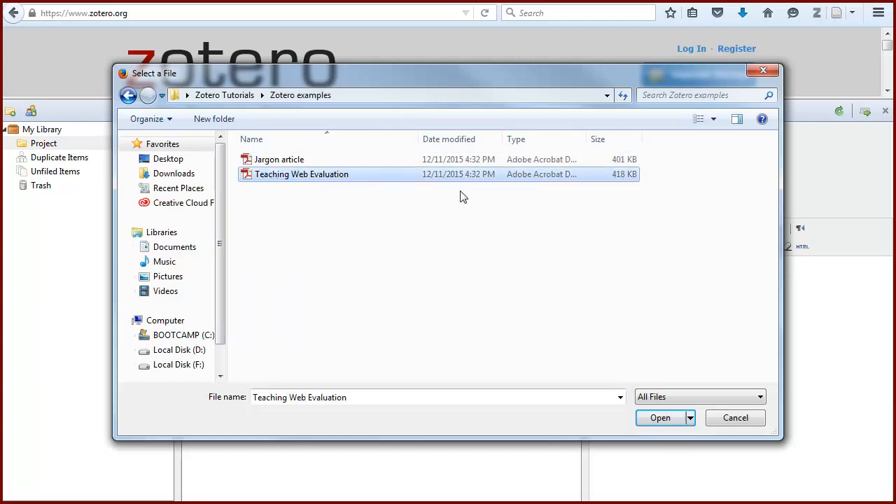
left_click(660, 418)
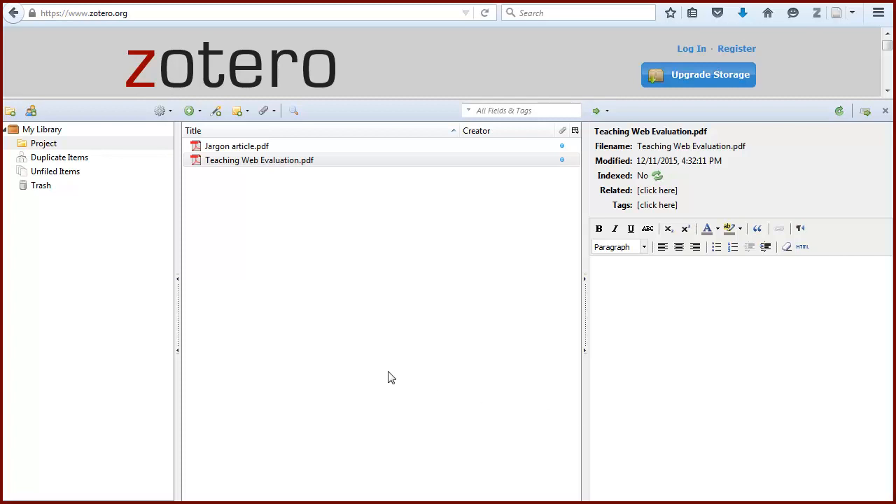
- Install the pdftotext and pdfinfo 3.02a tools prompted by retrieving Jargon article metadata
right_click(236, 145)
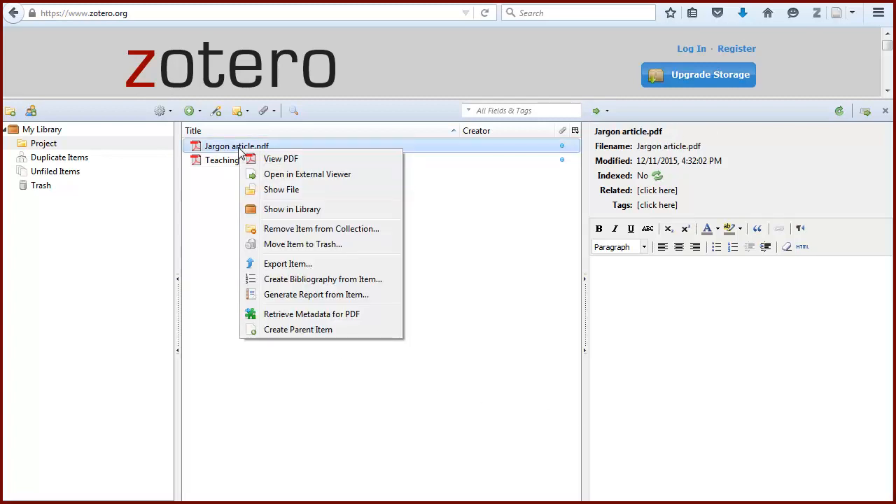
left_click(311, 314)
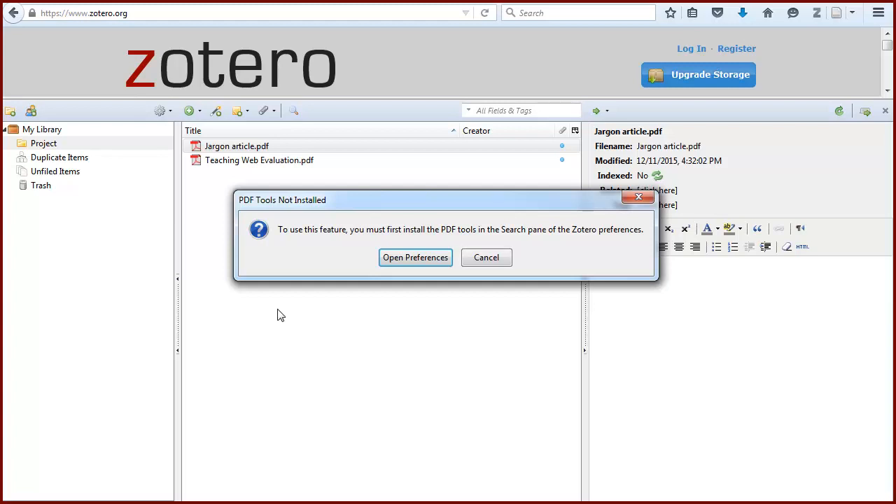
left_click(416, 258)
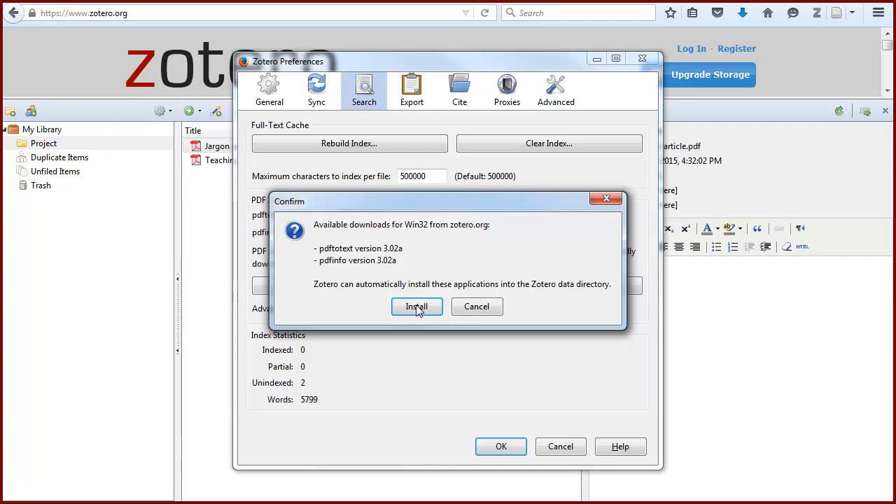
left_click(417, 307)
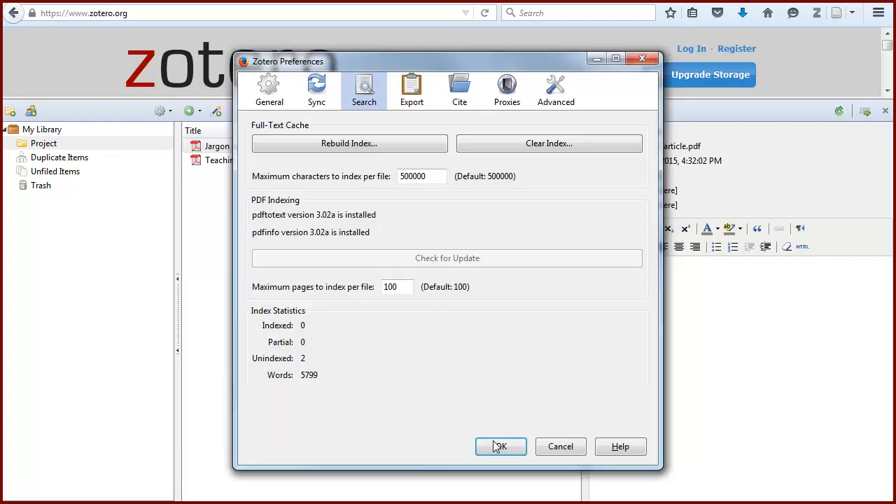
left_click(502, 446)
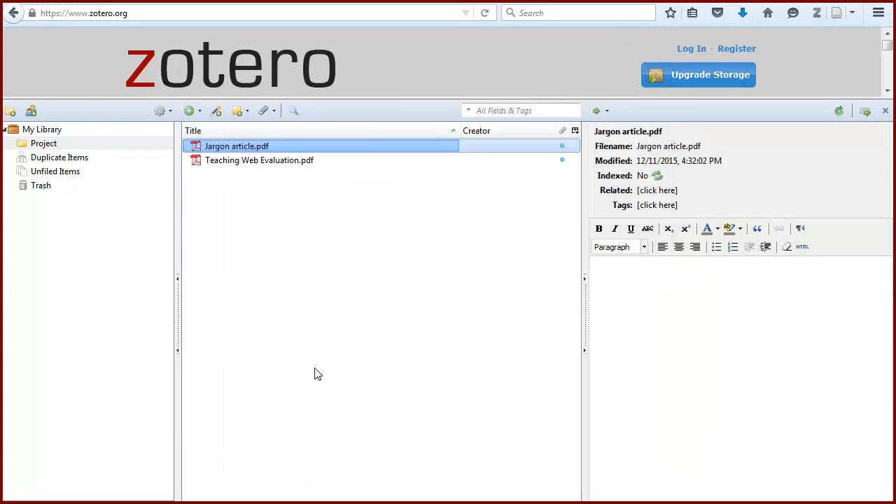
- Retrieve metadata for Jargon article.pdf, creating the 'Library Jargon' journal article by Hutcherson
right_click(236, 146)
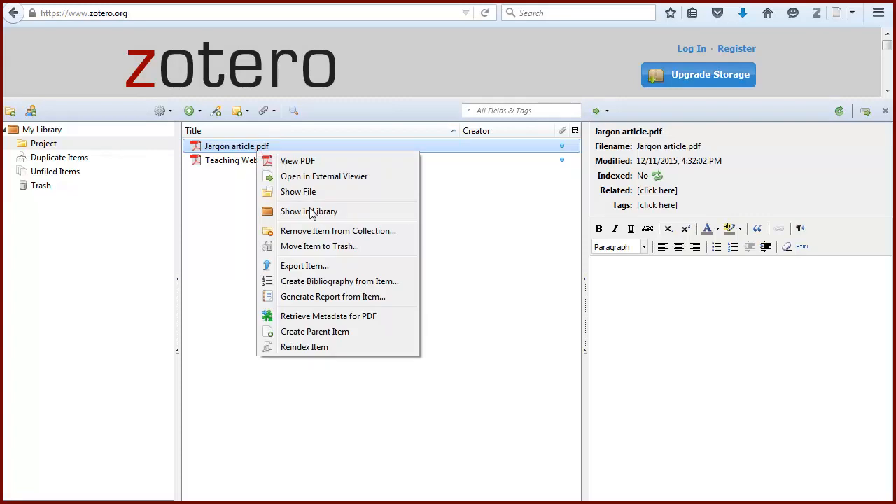
left_click(328, 315)
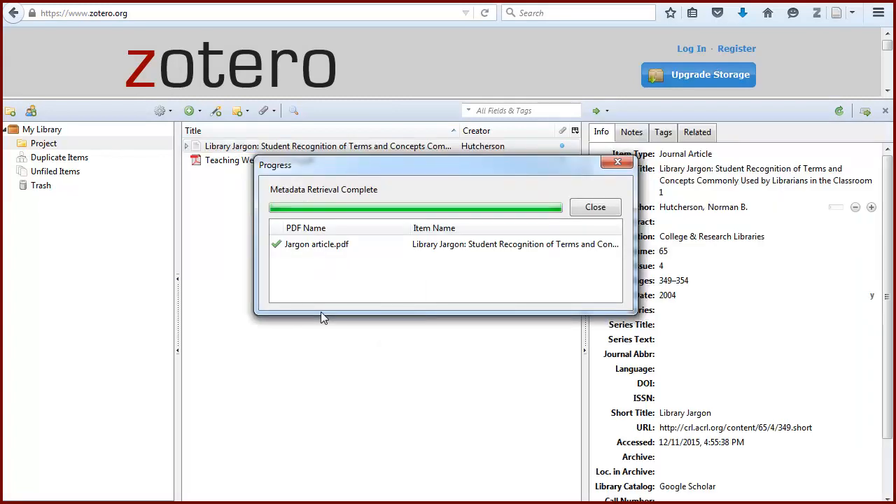
mouse_move(595, 207)
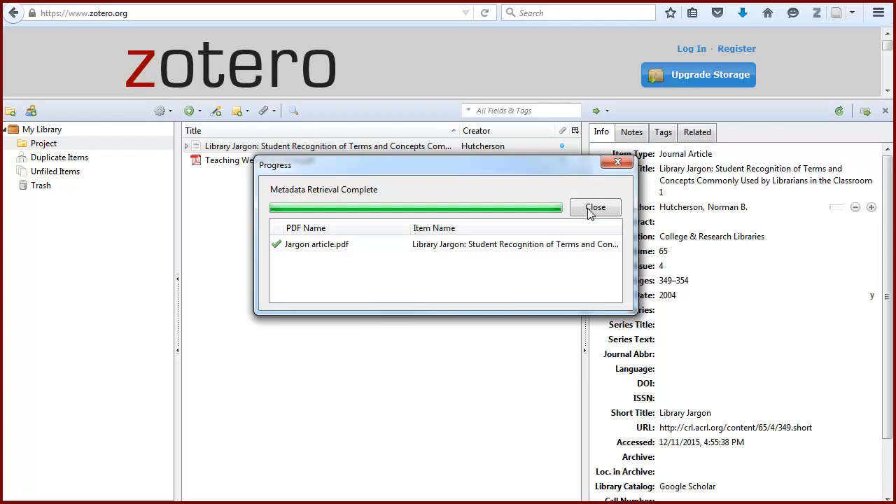
left_click(595, 207)
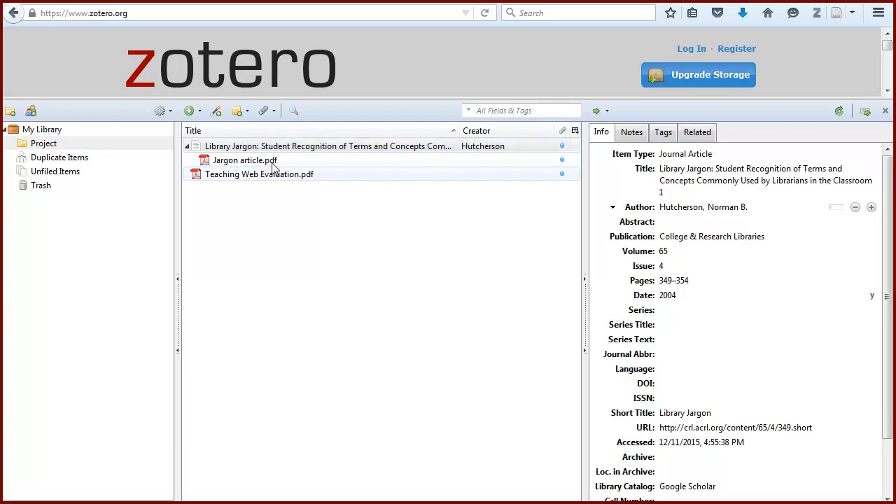
right_click(259, 173)
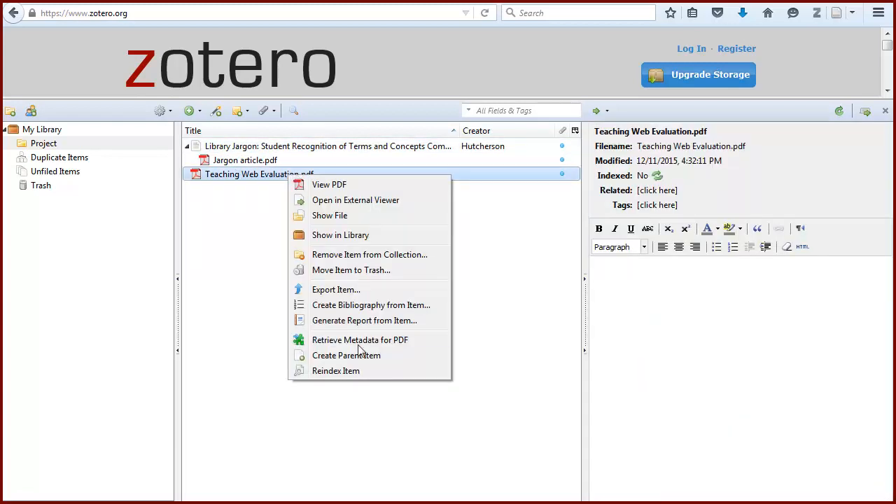
left_click(360, 339)
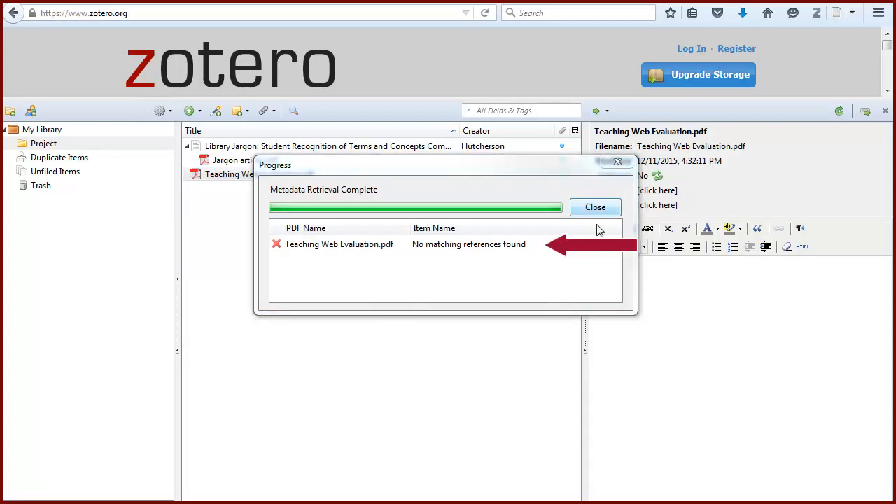
left_click(595, 206)
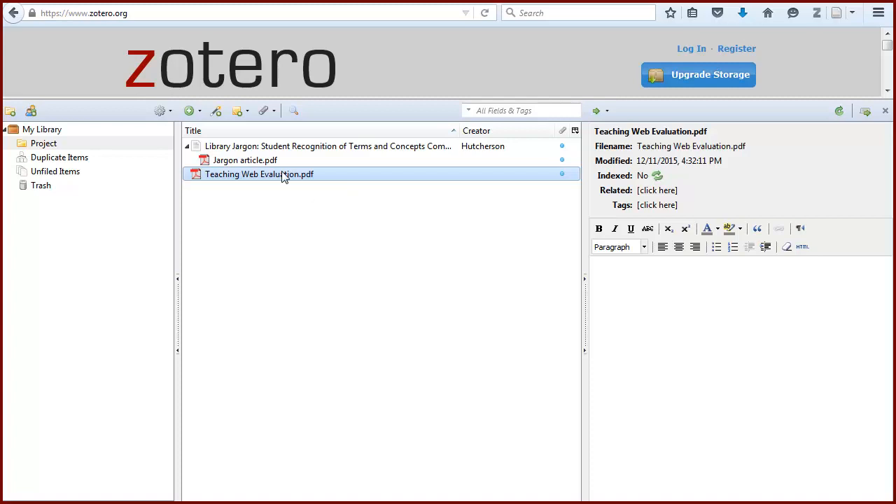
- Create a Document parent item for Teaching Web Evaluation.pdf and show its Item Type list
right_click(260, 174)
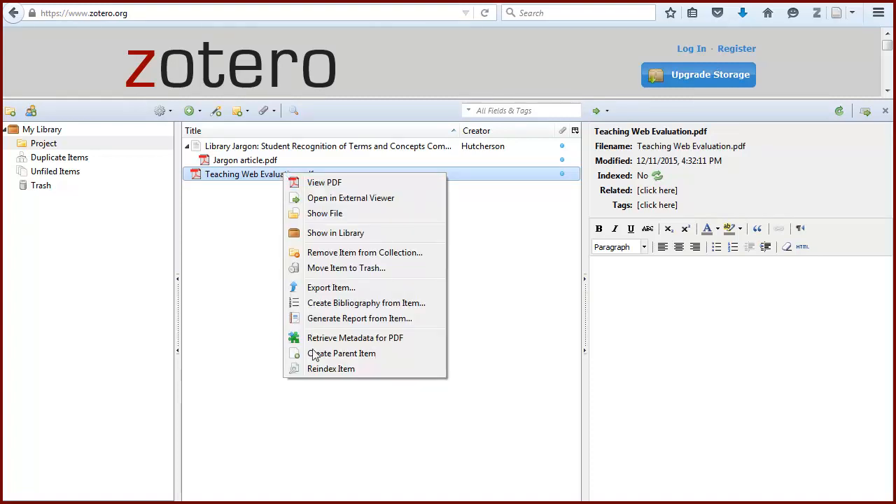
left_click(342, 354)
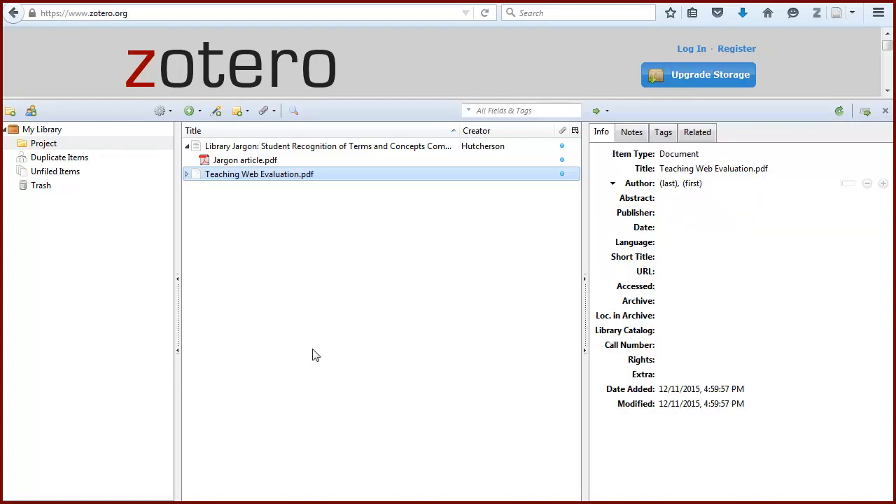
left_click(700, 153)
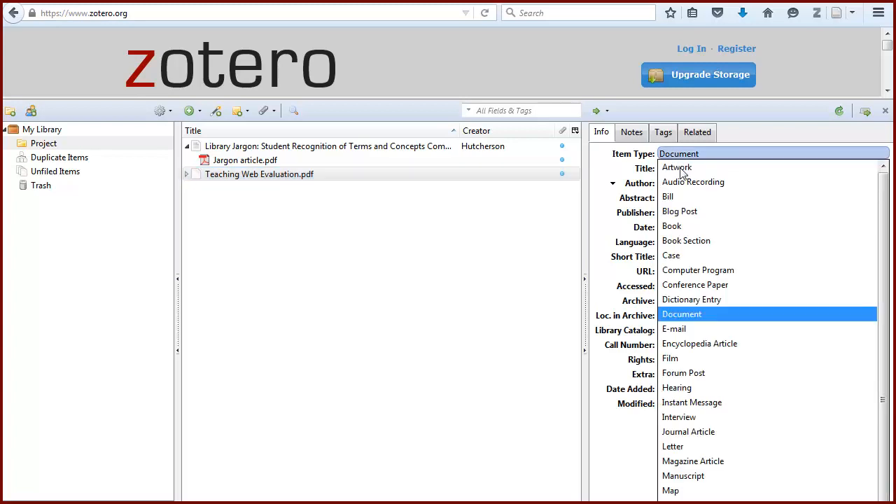
mouse_move(689, 433)
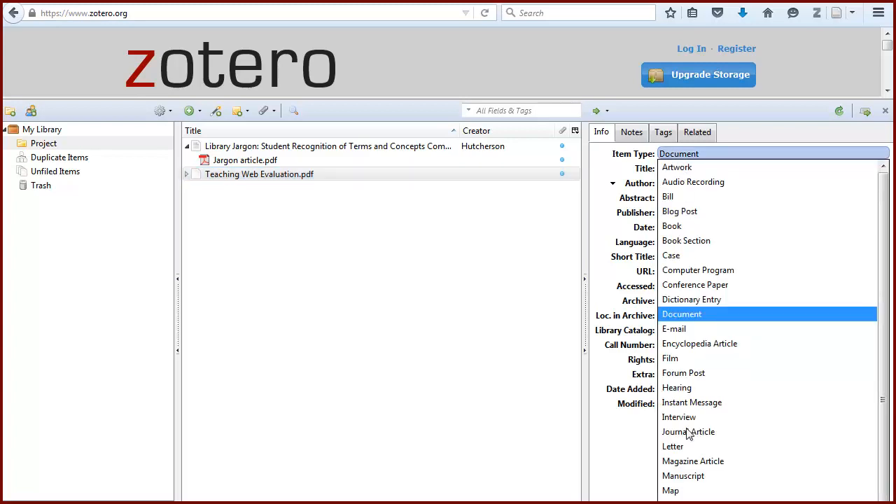